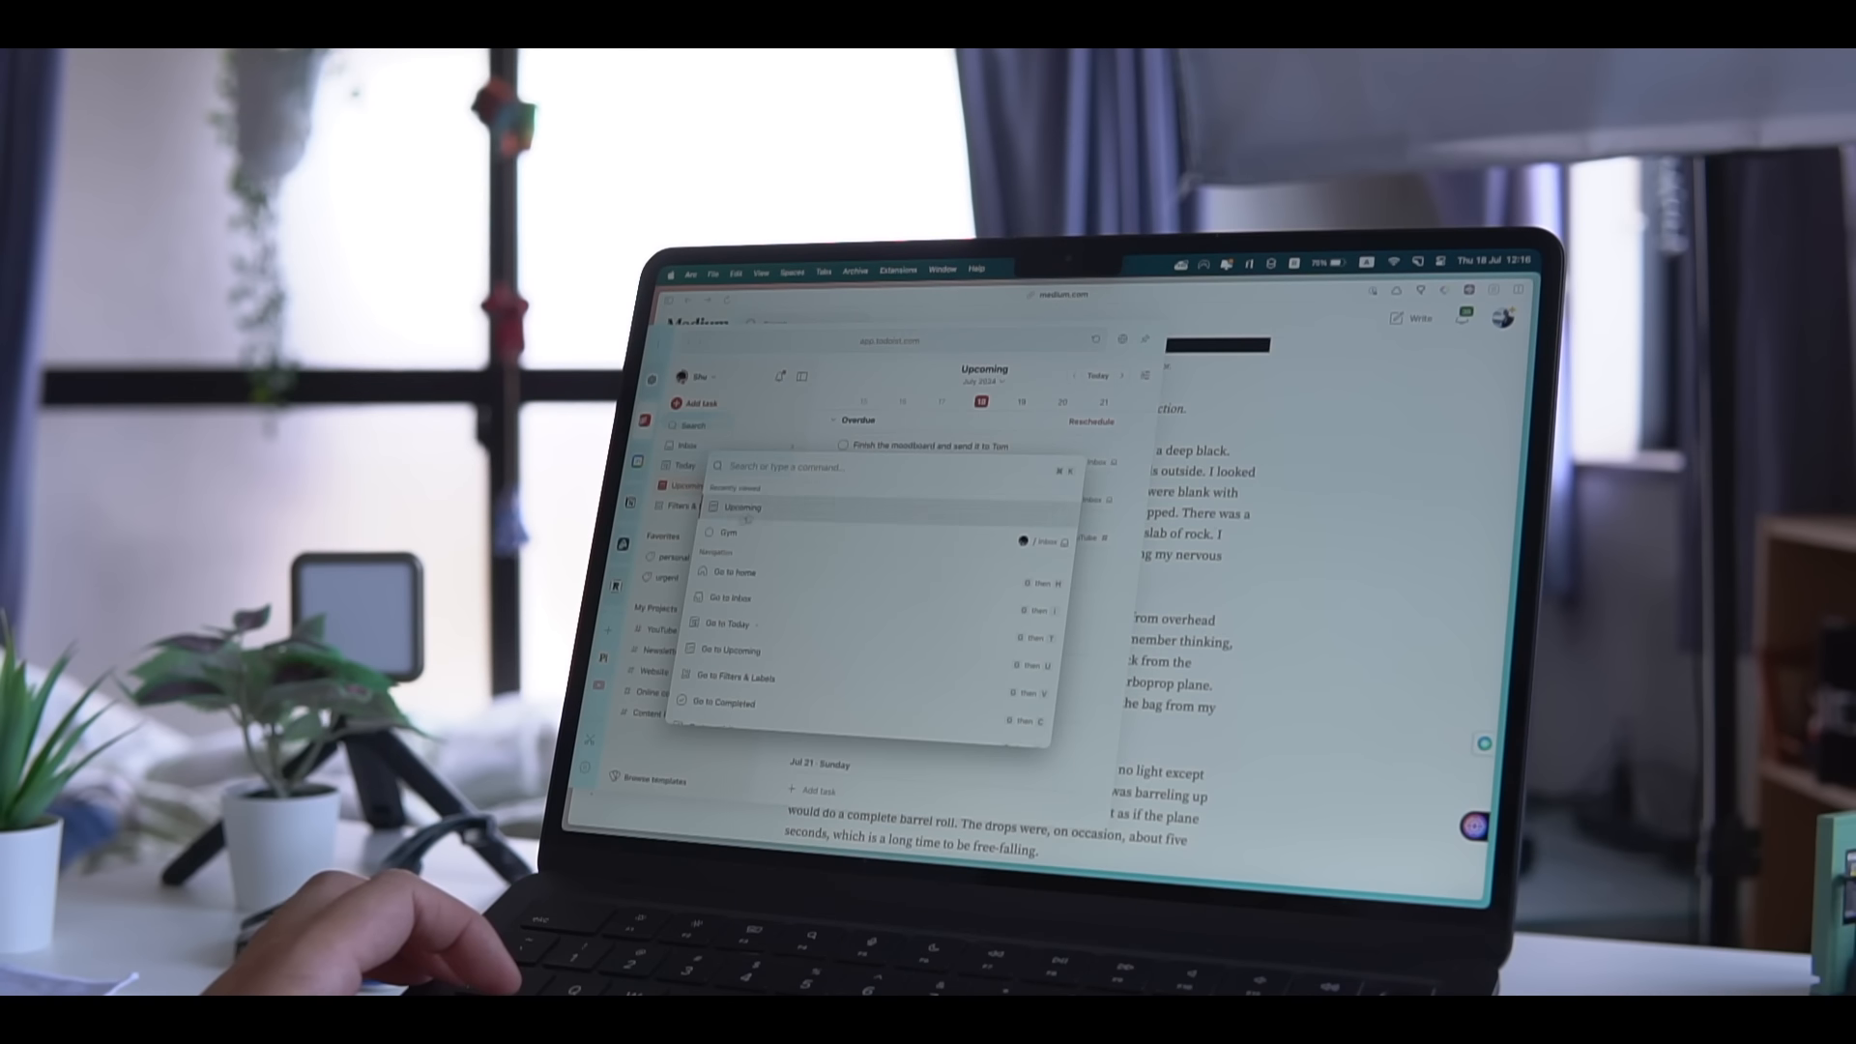
Dismiss the palette and scroll the Airy pricing page to the $29 One-time Purchase card.
key("escape")
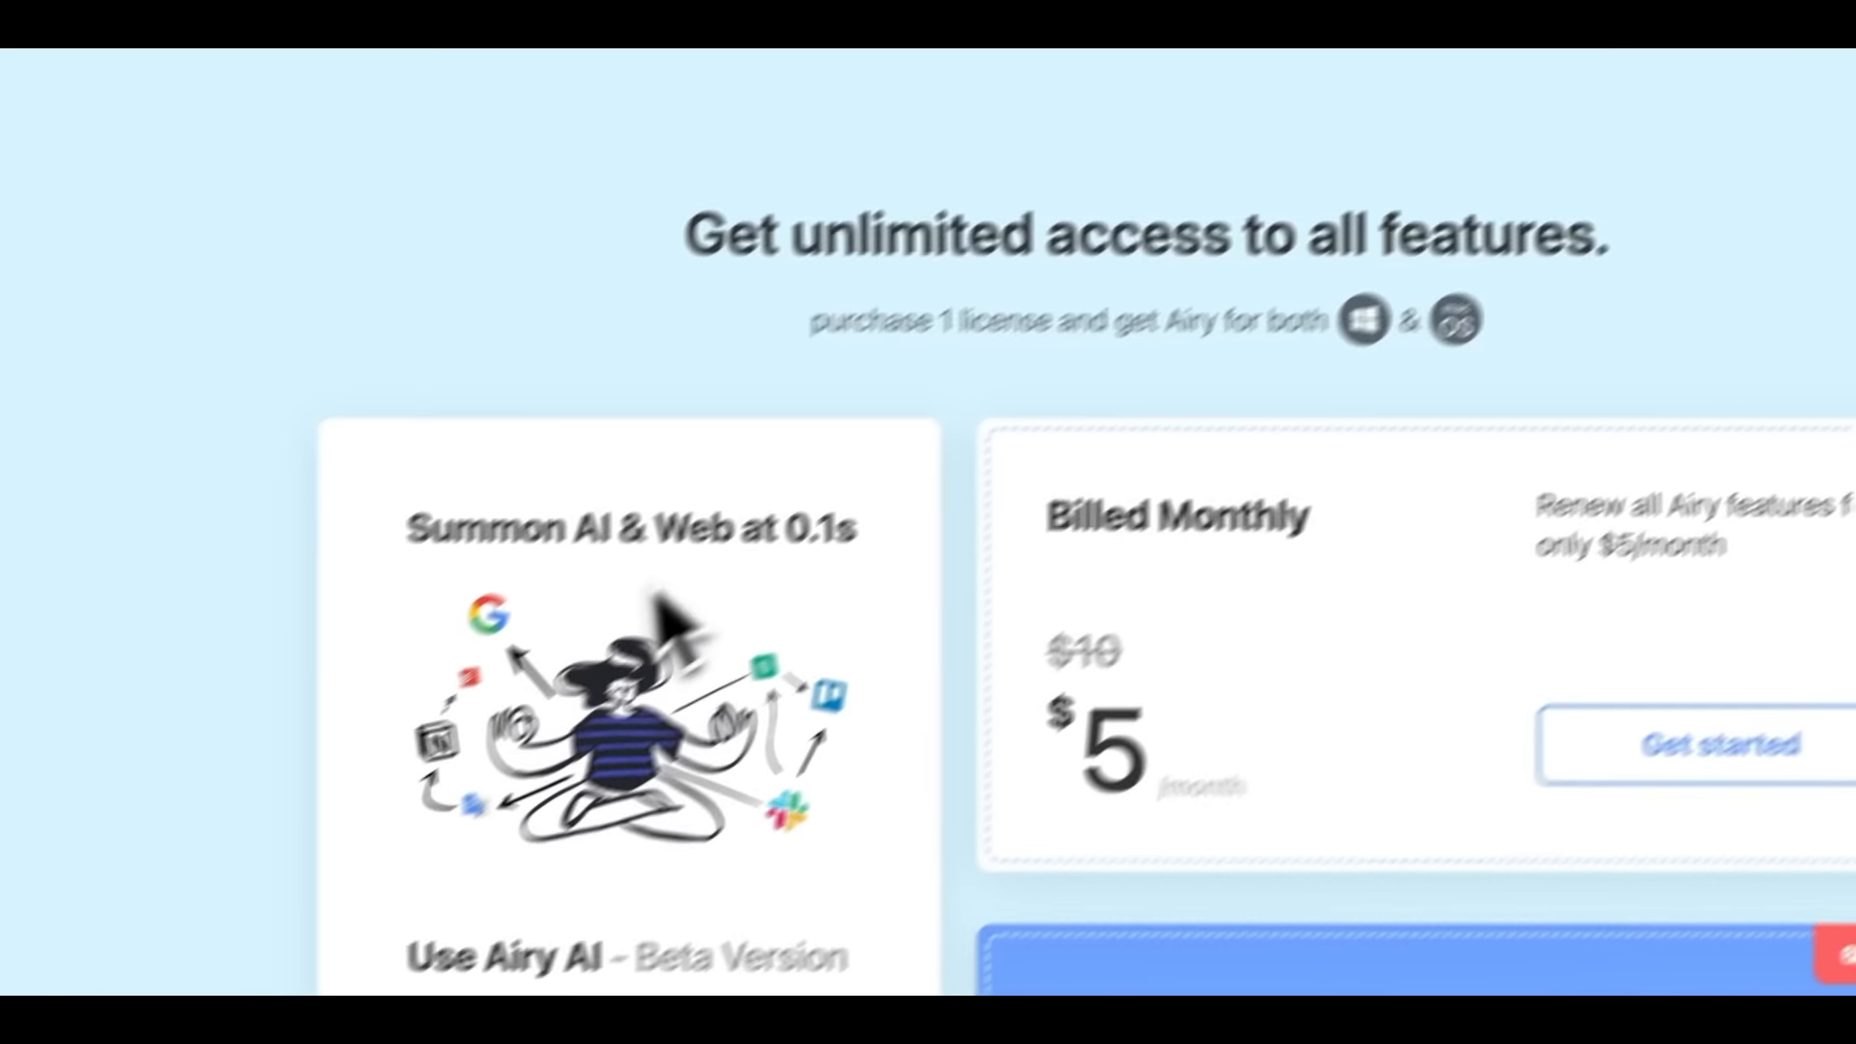
scroll("down", 3)
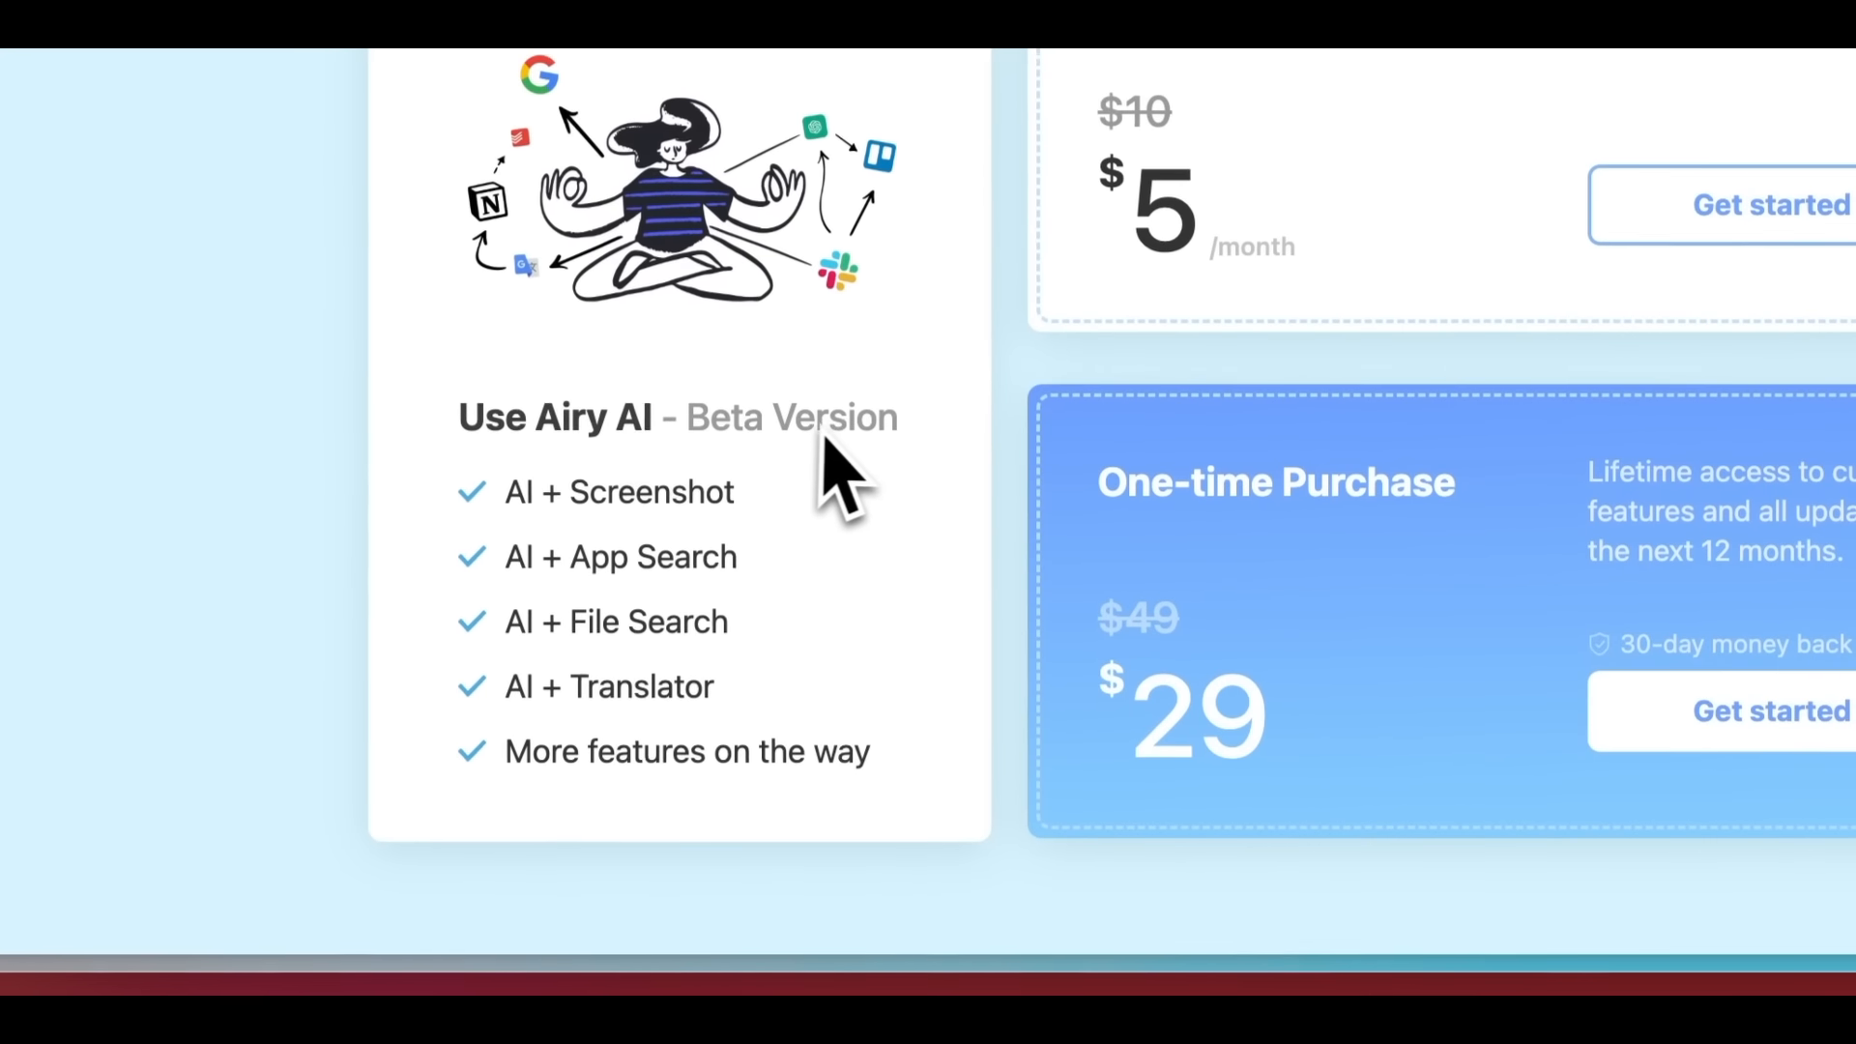